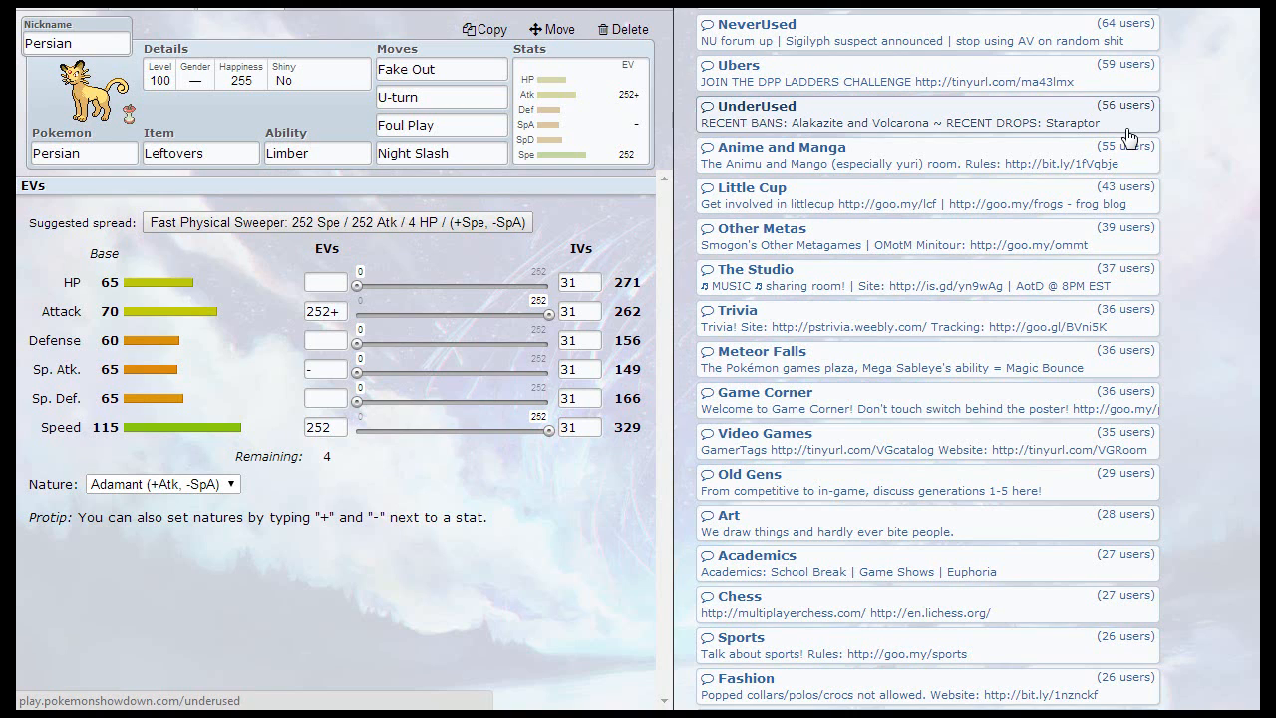
mouse_move(1101, 132)
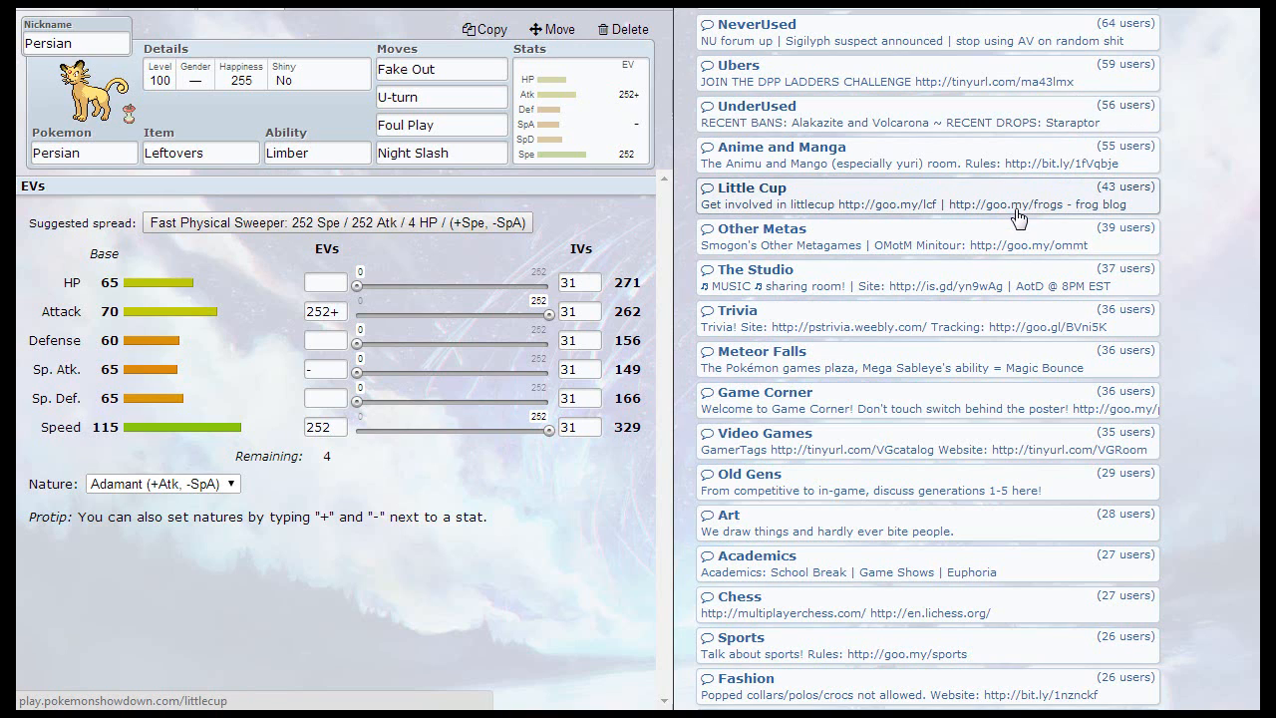
mouse_move(1009, 227)
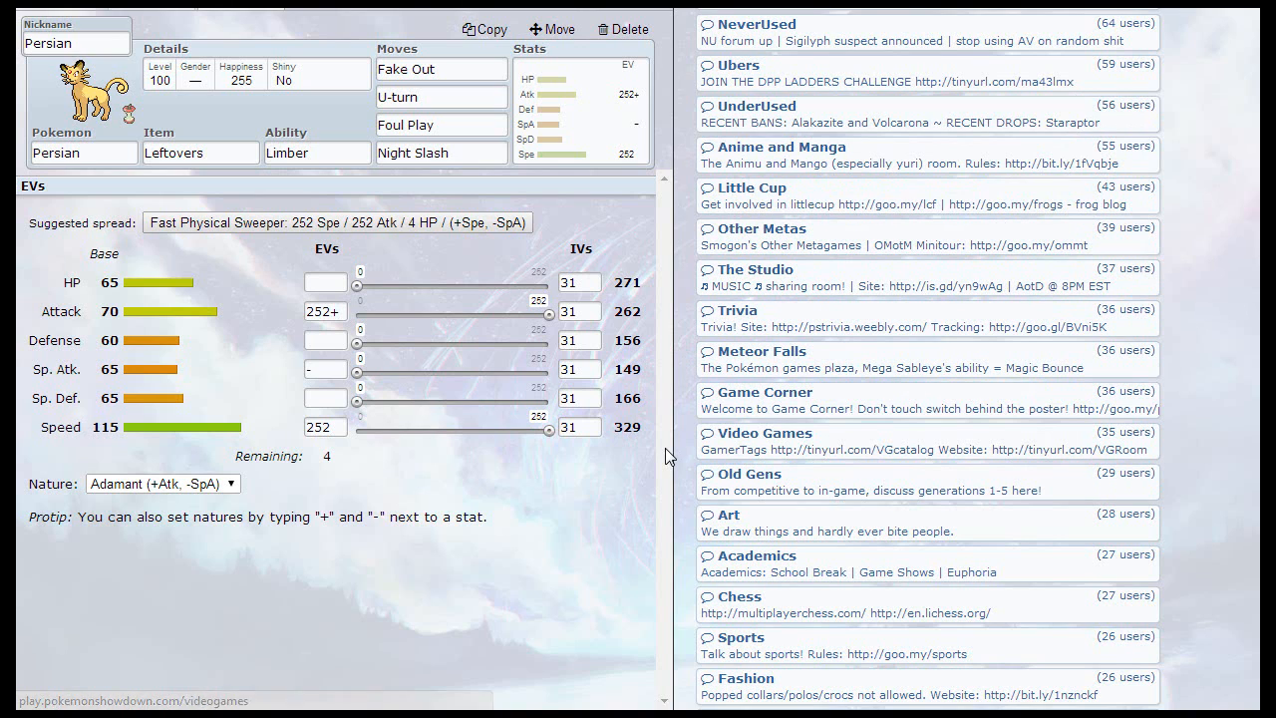
mouse_move(462, 269)
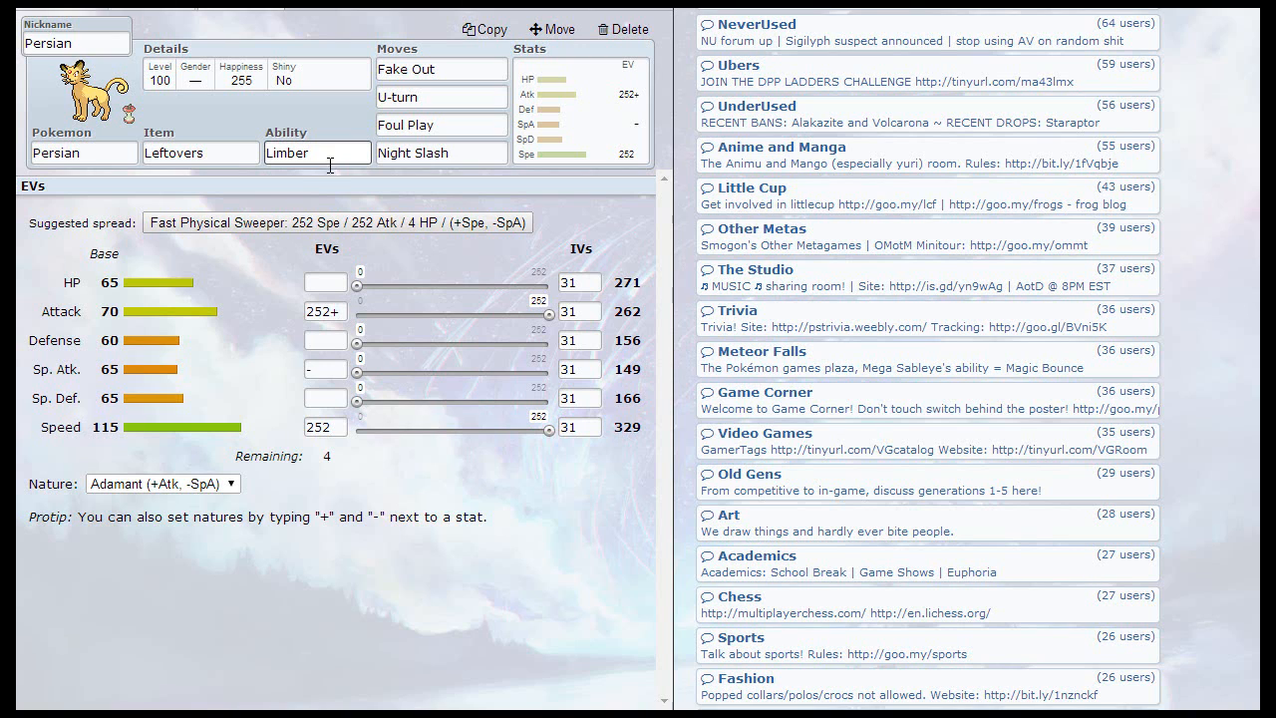
Show Persian's ability list: Limber (matching), Technician and hidden ability Unnerve
click(317, 151)
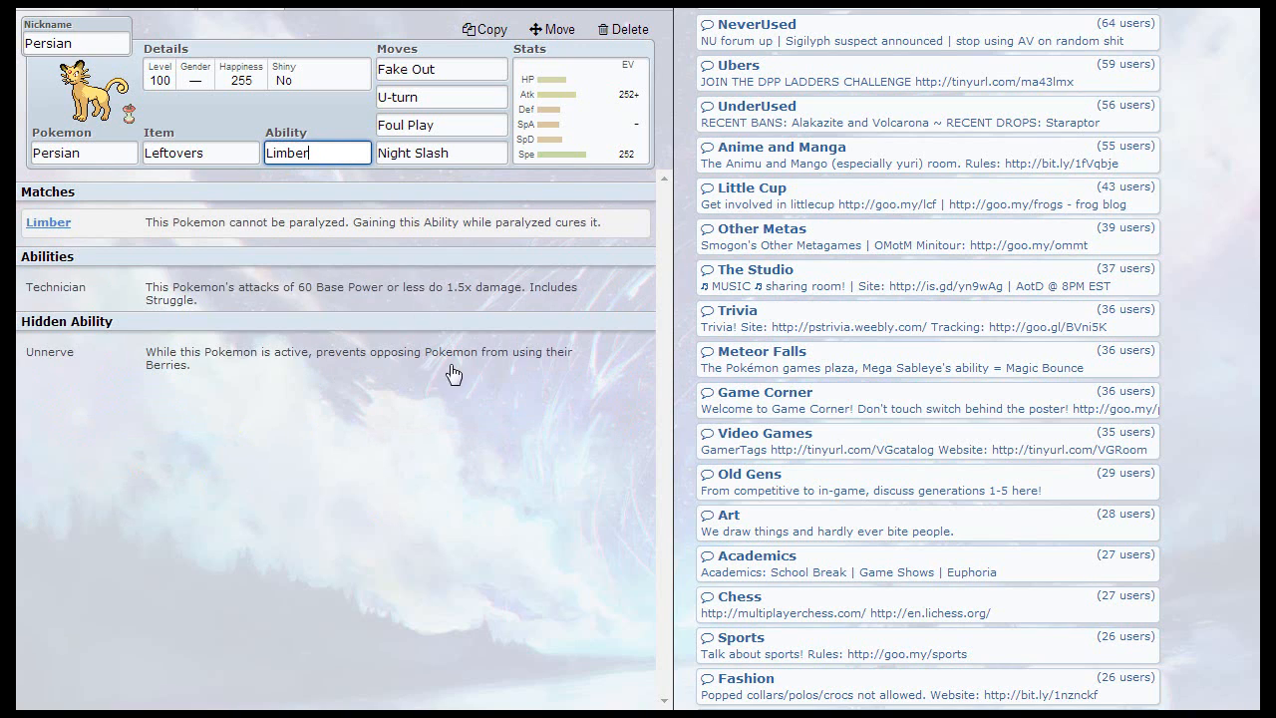
mouse_move(347, 241)
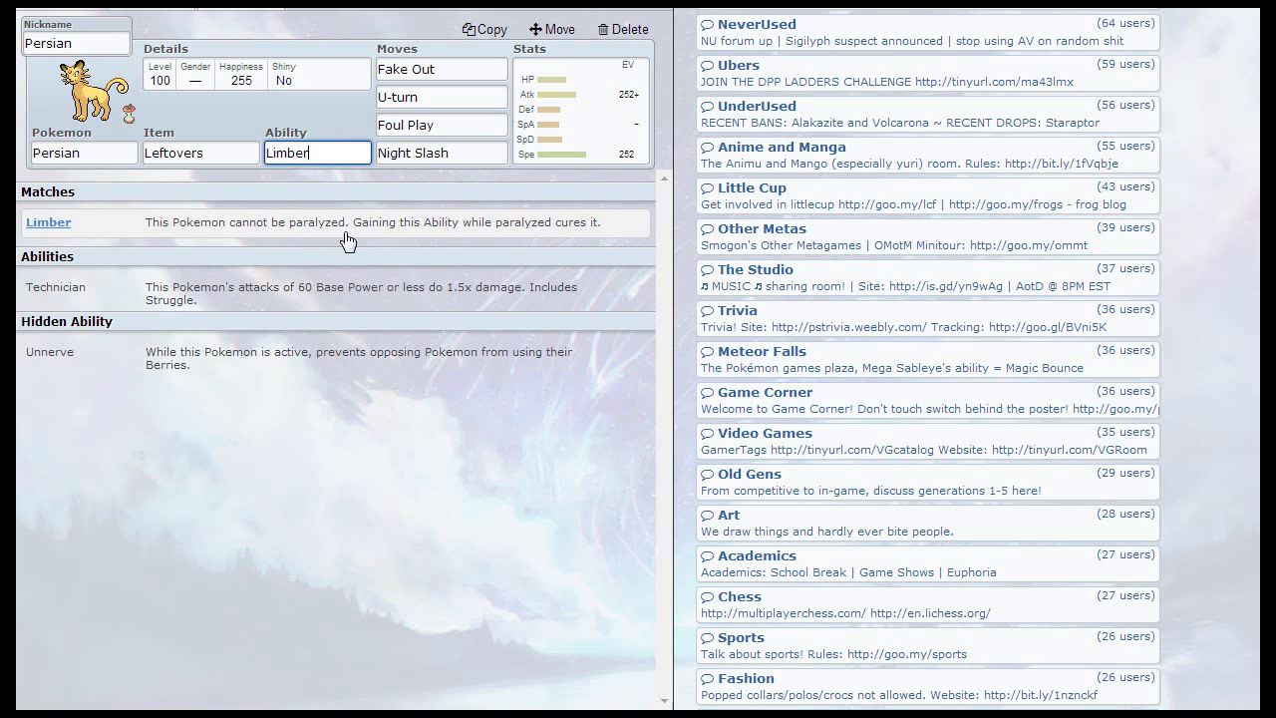
mouse_move(222, 291)
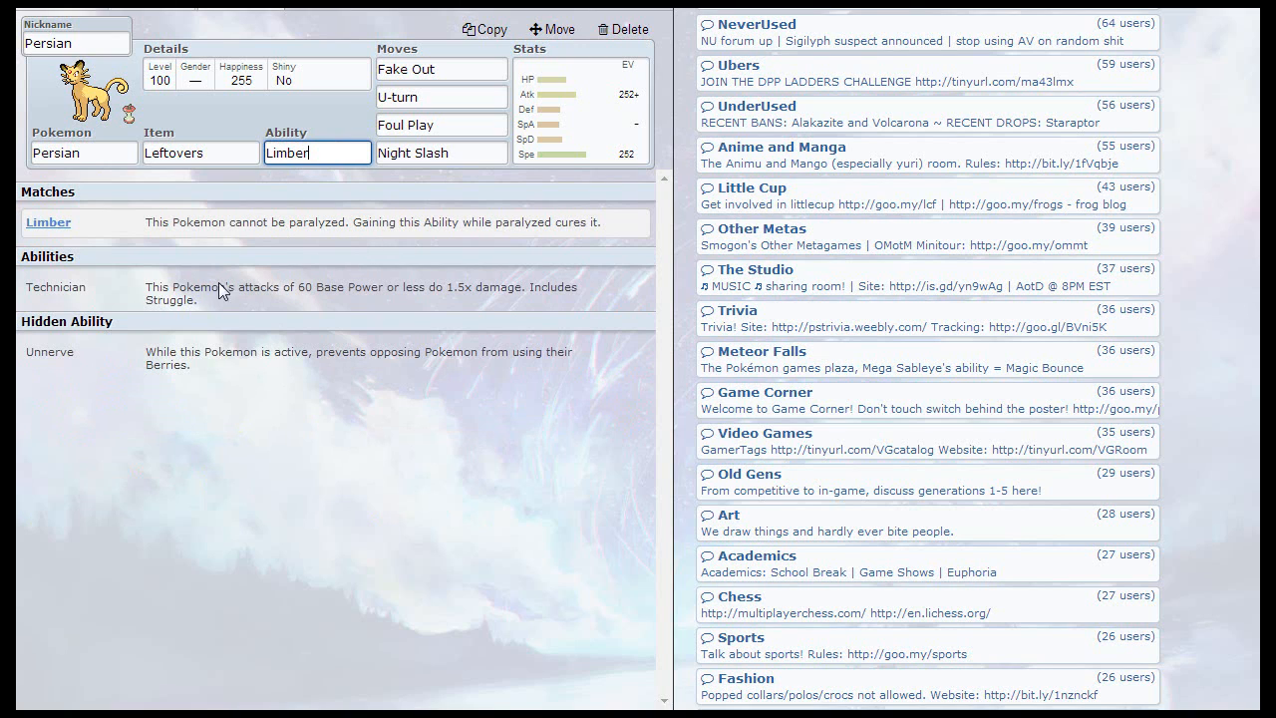
mouse_move(257, 336)
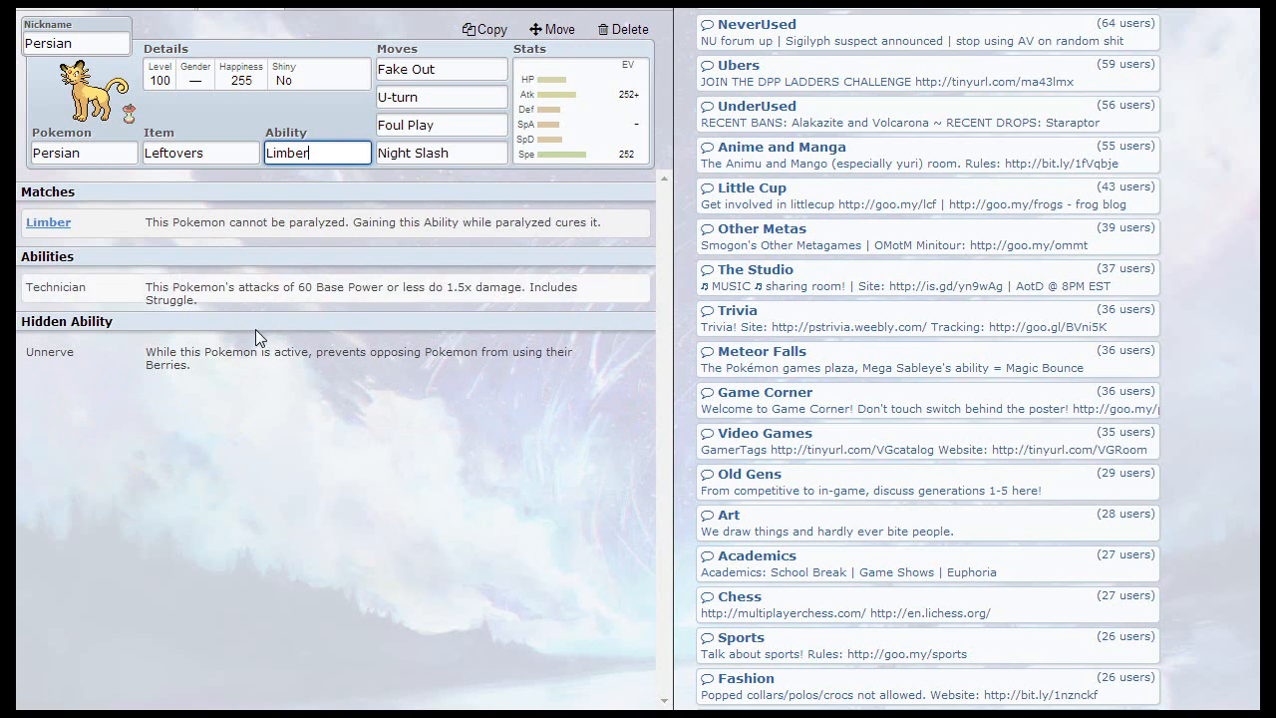
mouse_move(196, 367)
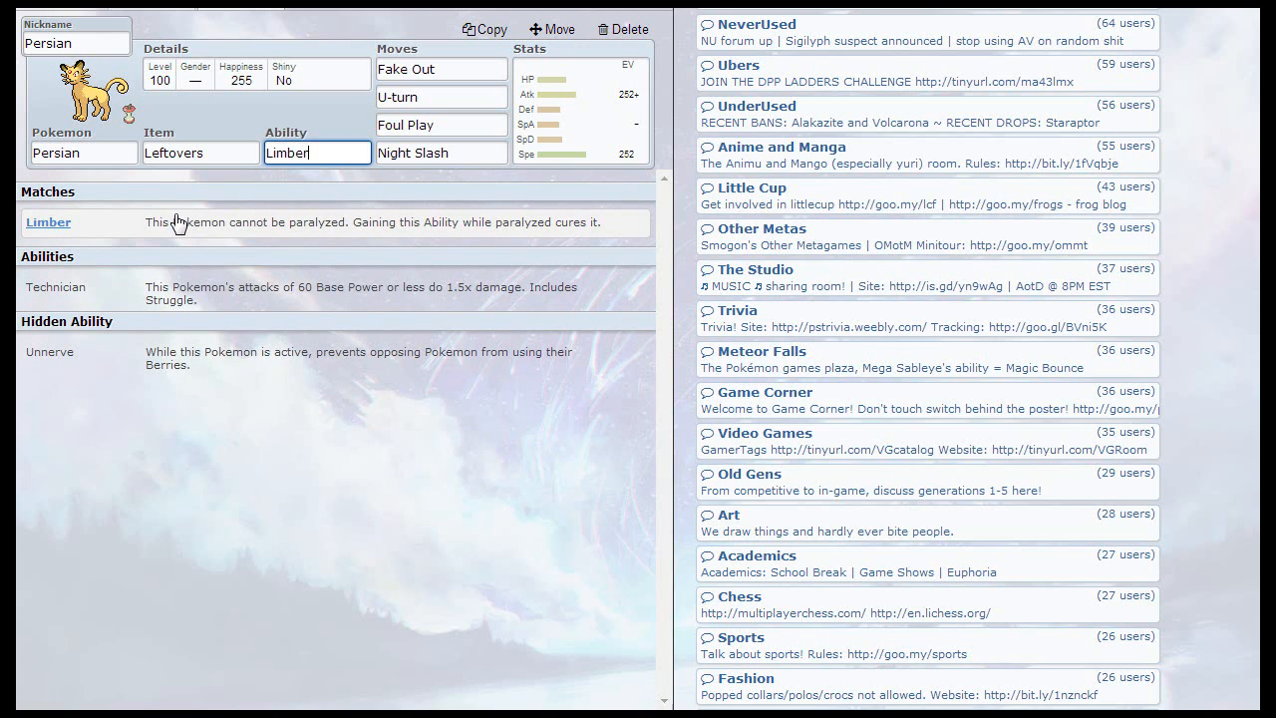
mouse_move(289, 184)
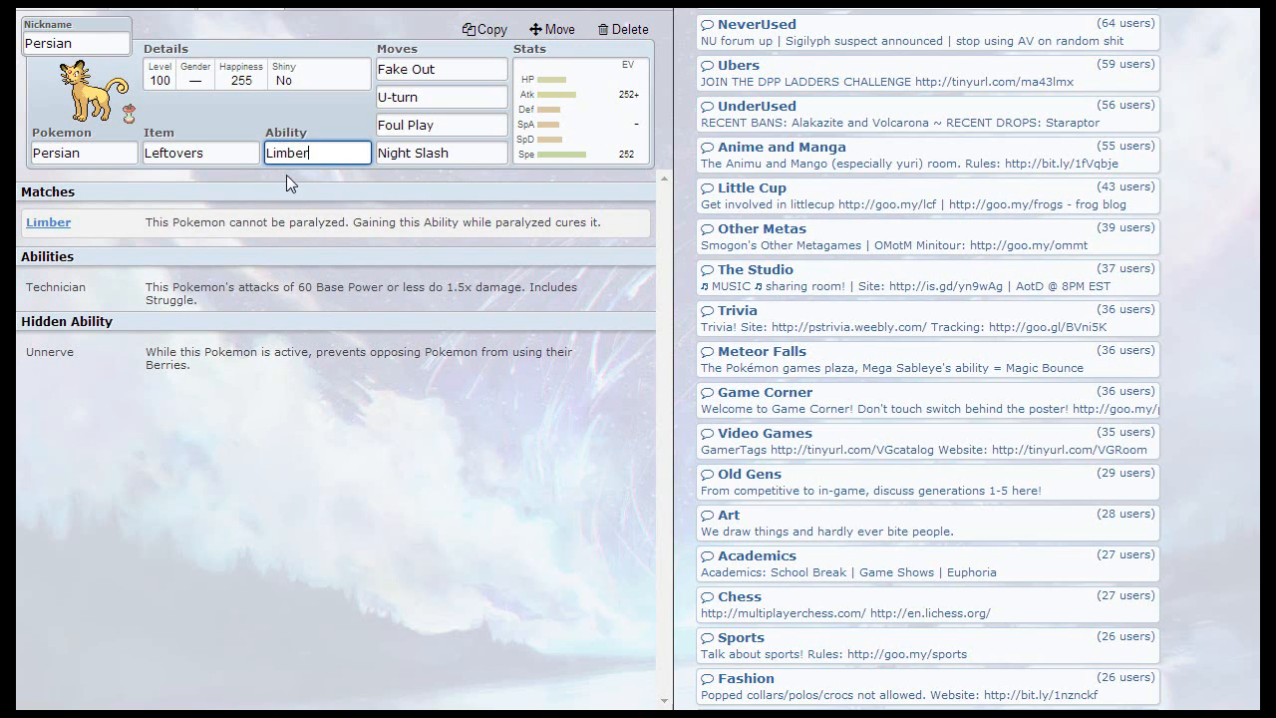
mouse_move(295, 245)
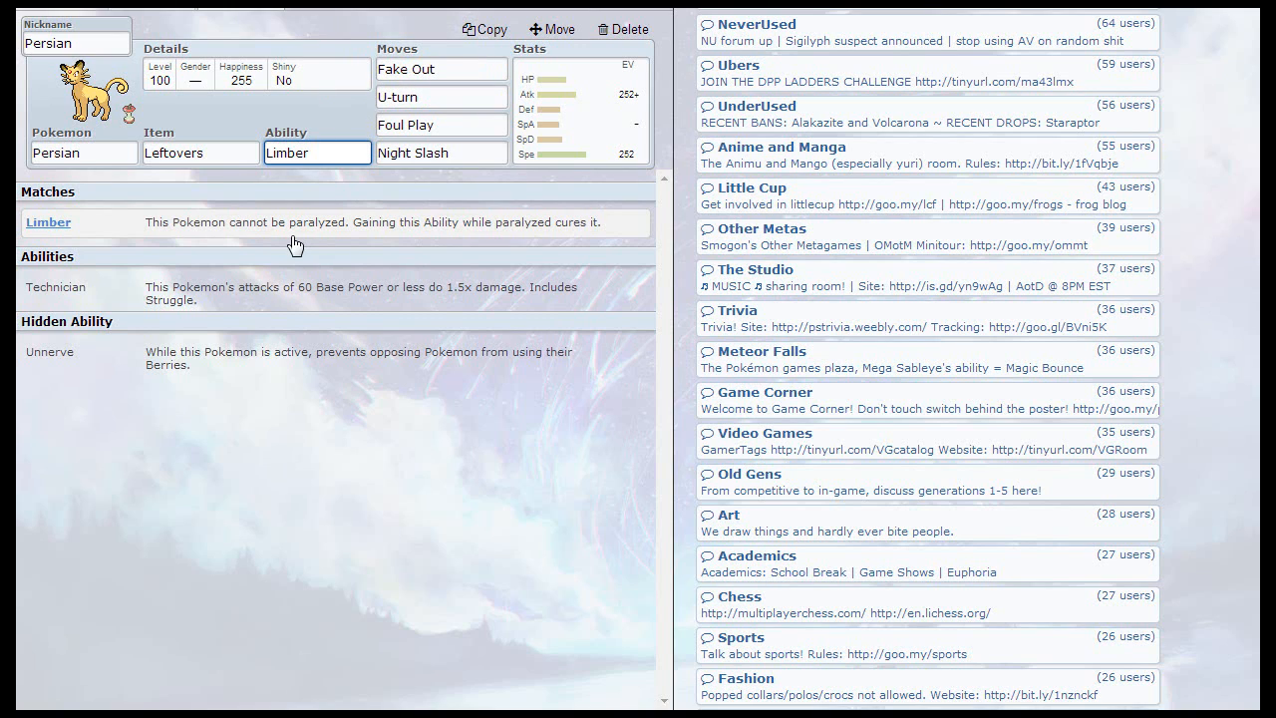
click(440, 68)
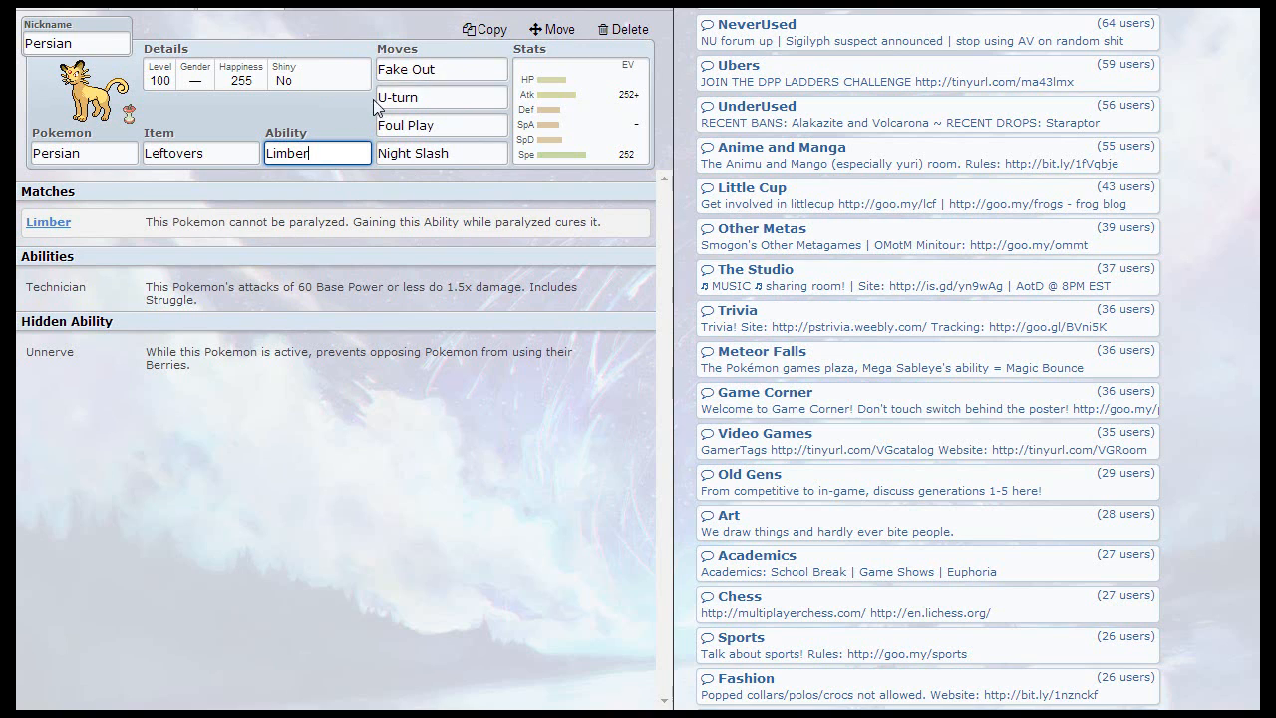
Review the move options for Fake Out, U-turn, Foul Play and Night Slash in turn
click(441, 68)
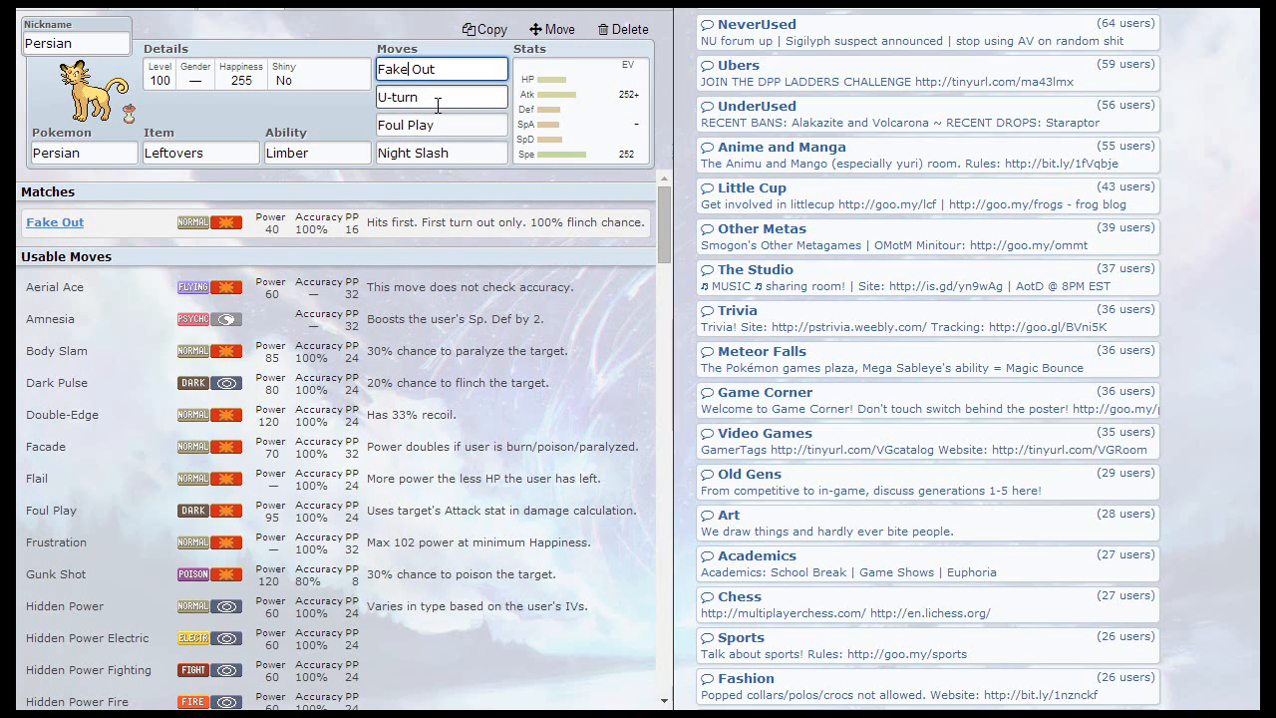
click(440, 96)
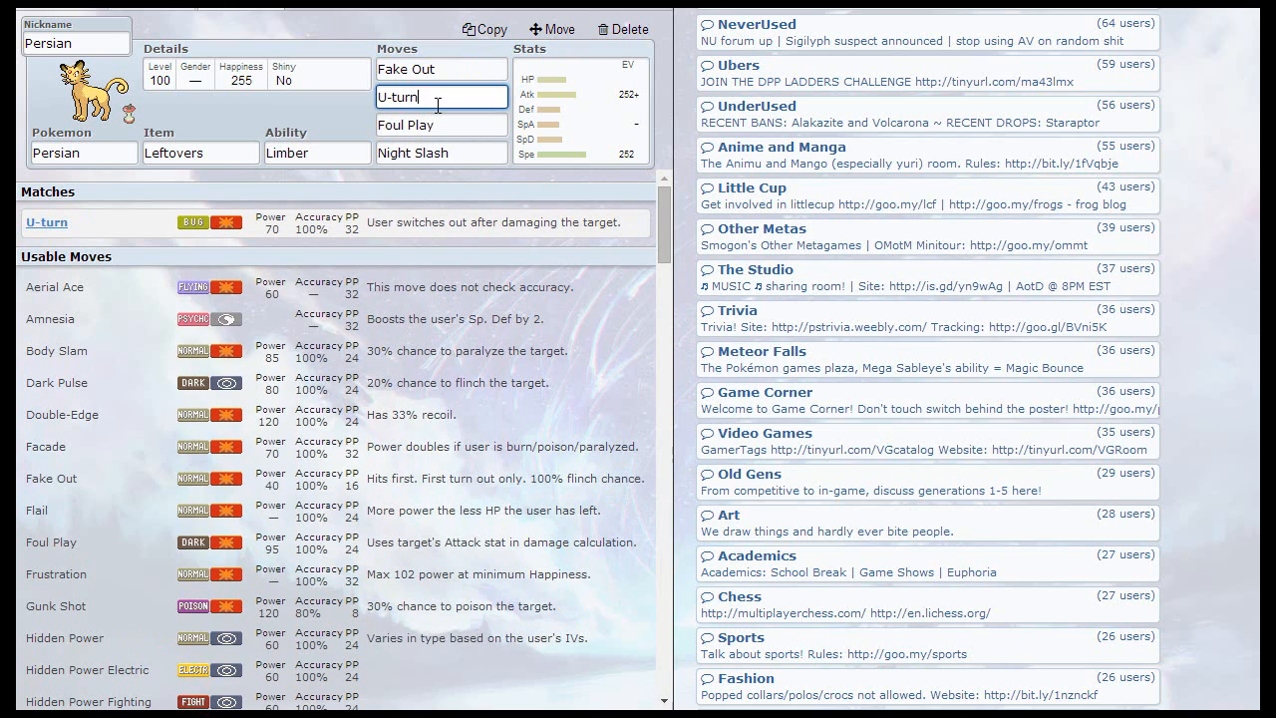
click(441, 123)
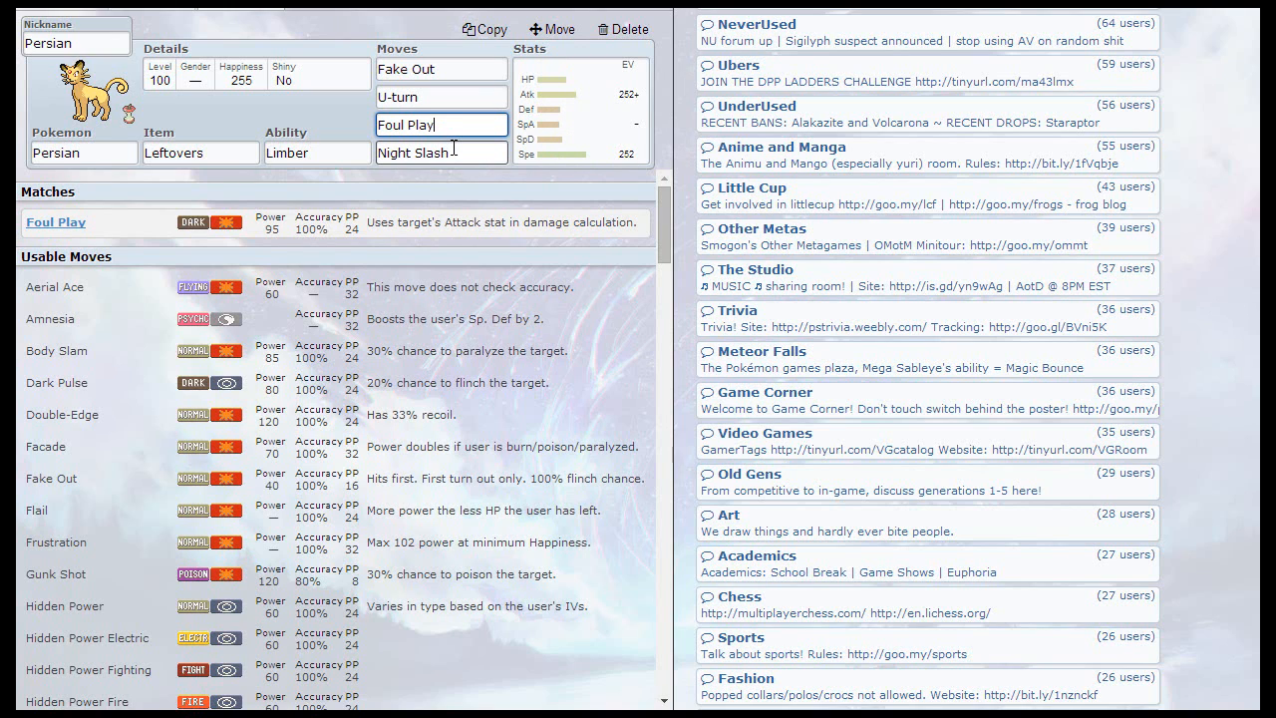
click(440, 151)
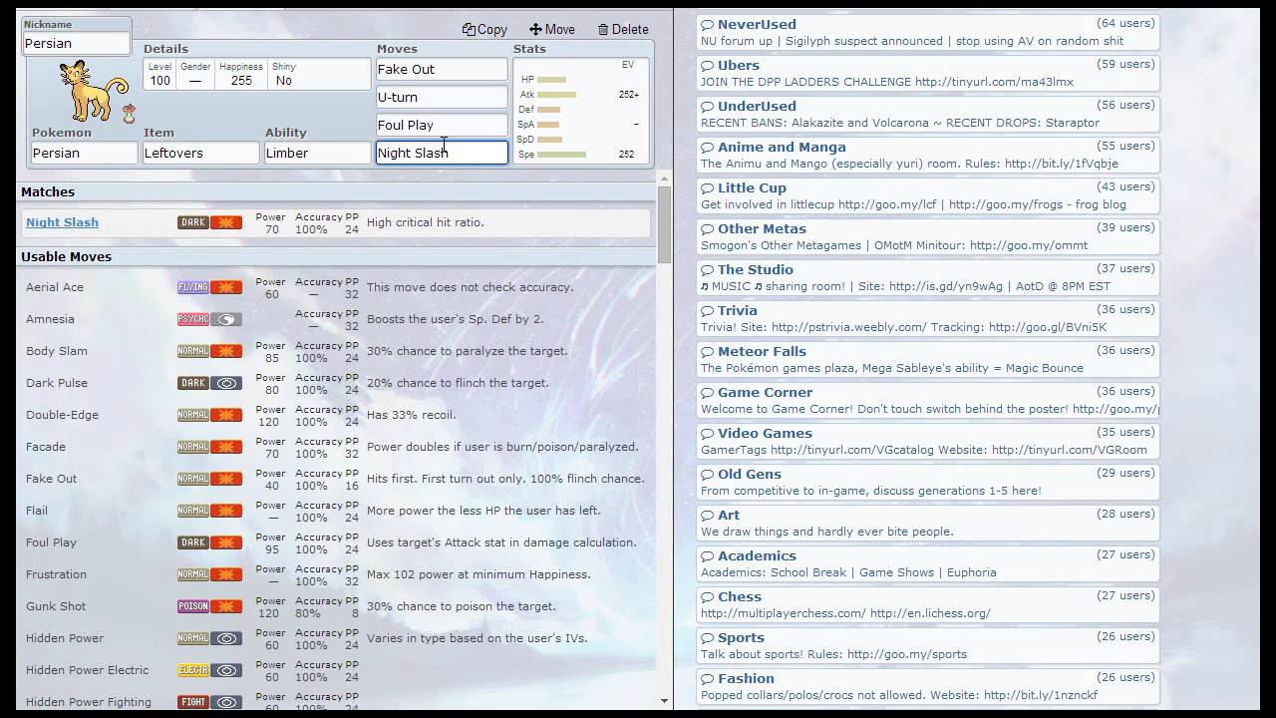
scroll(down, 3)
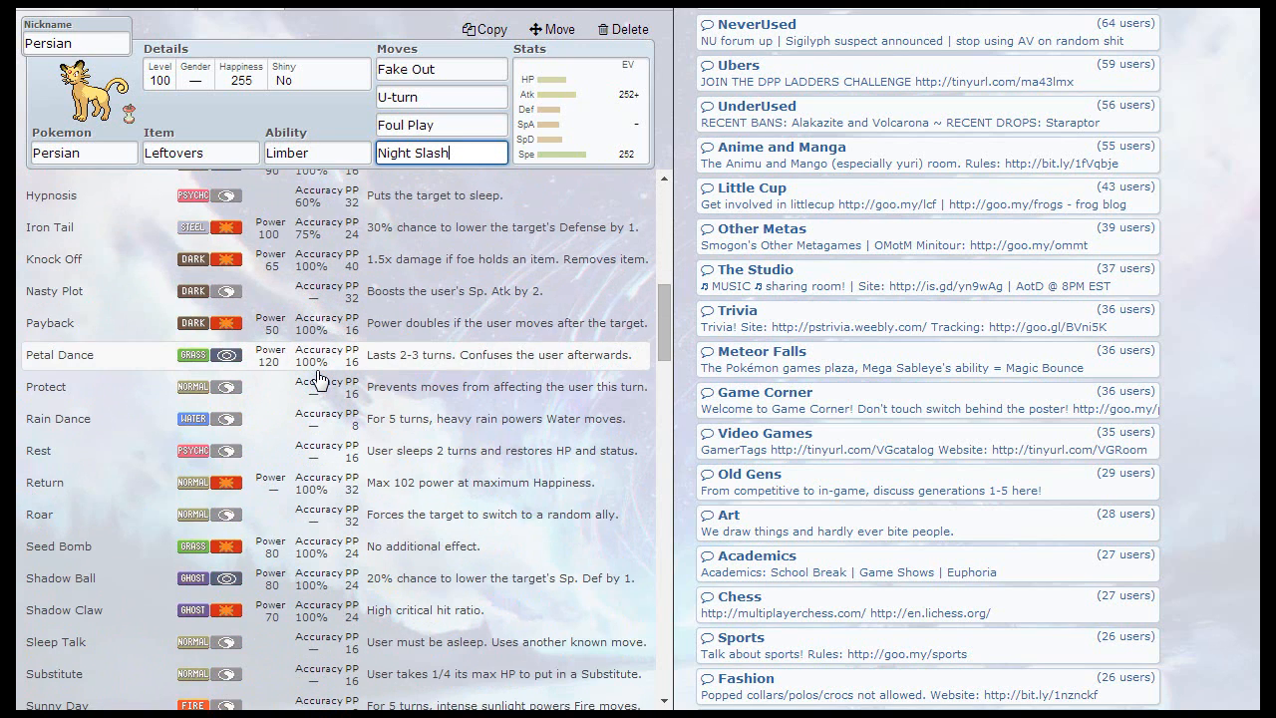
scroll(down, 3)
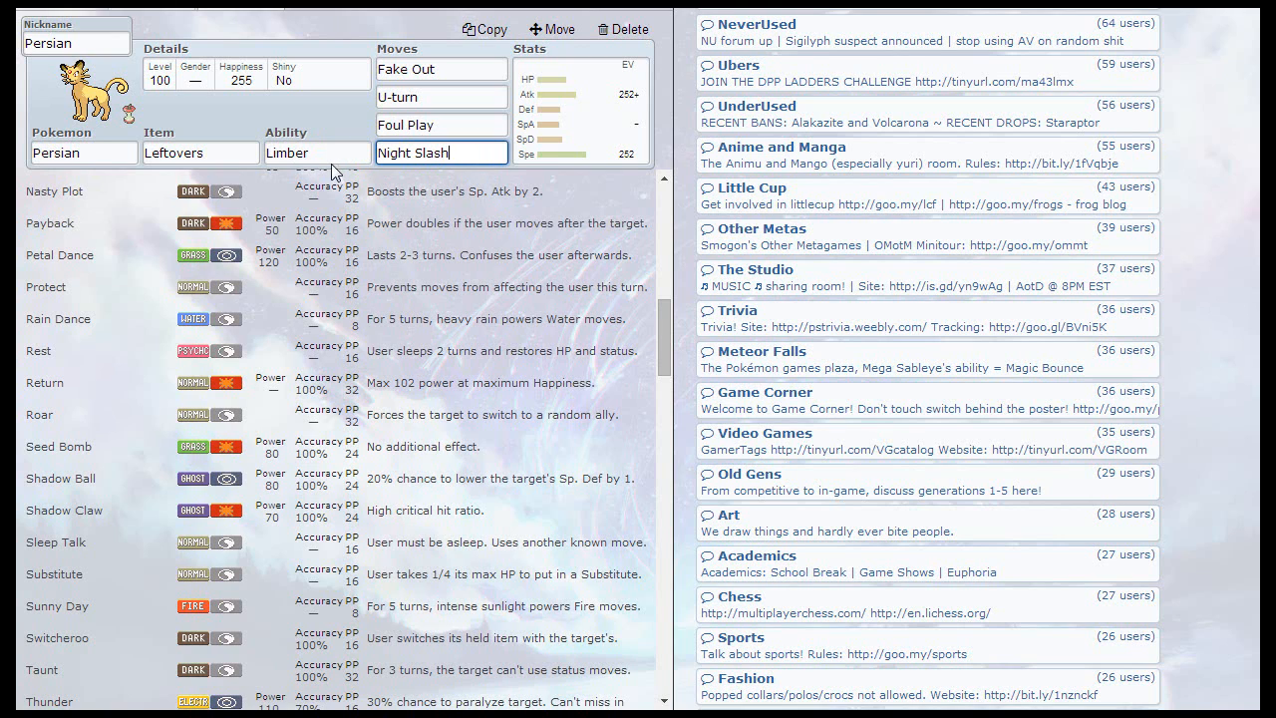
Show Persian's EV spread: 252+ Attack, 252 Speed, Adamant nature
click(199, 151)
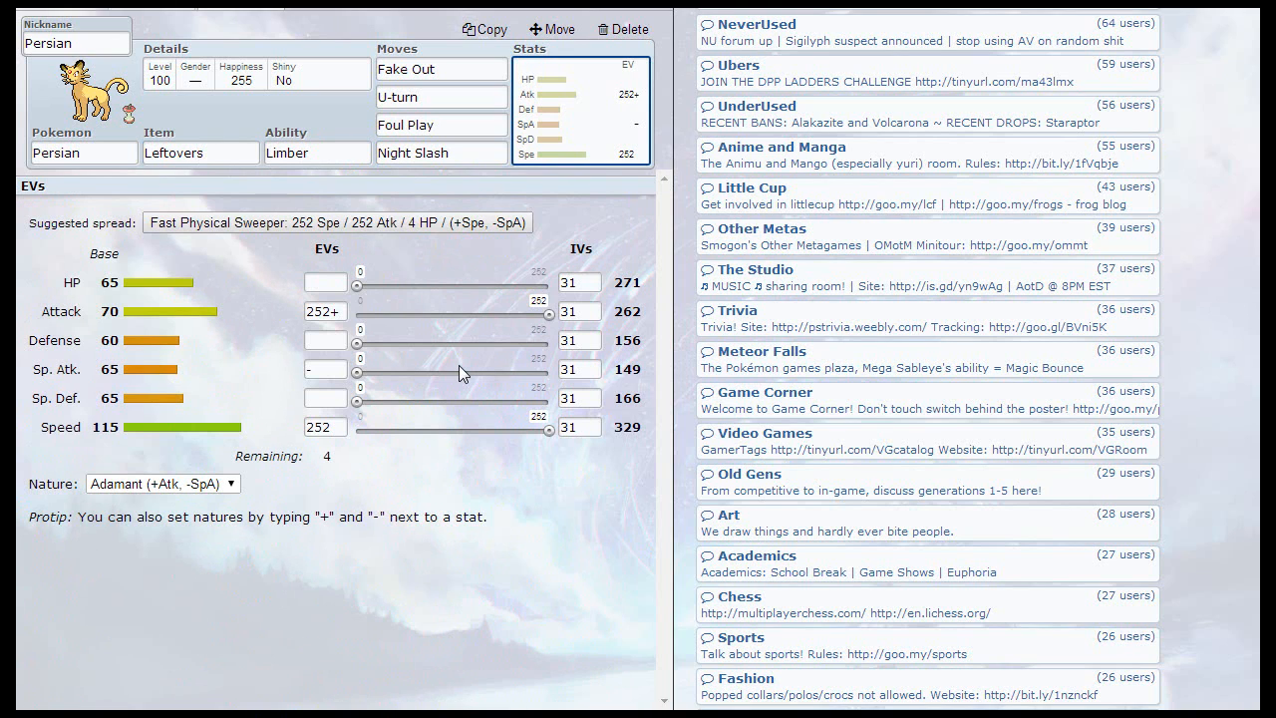
mouse_move(357, 331)
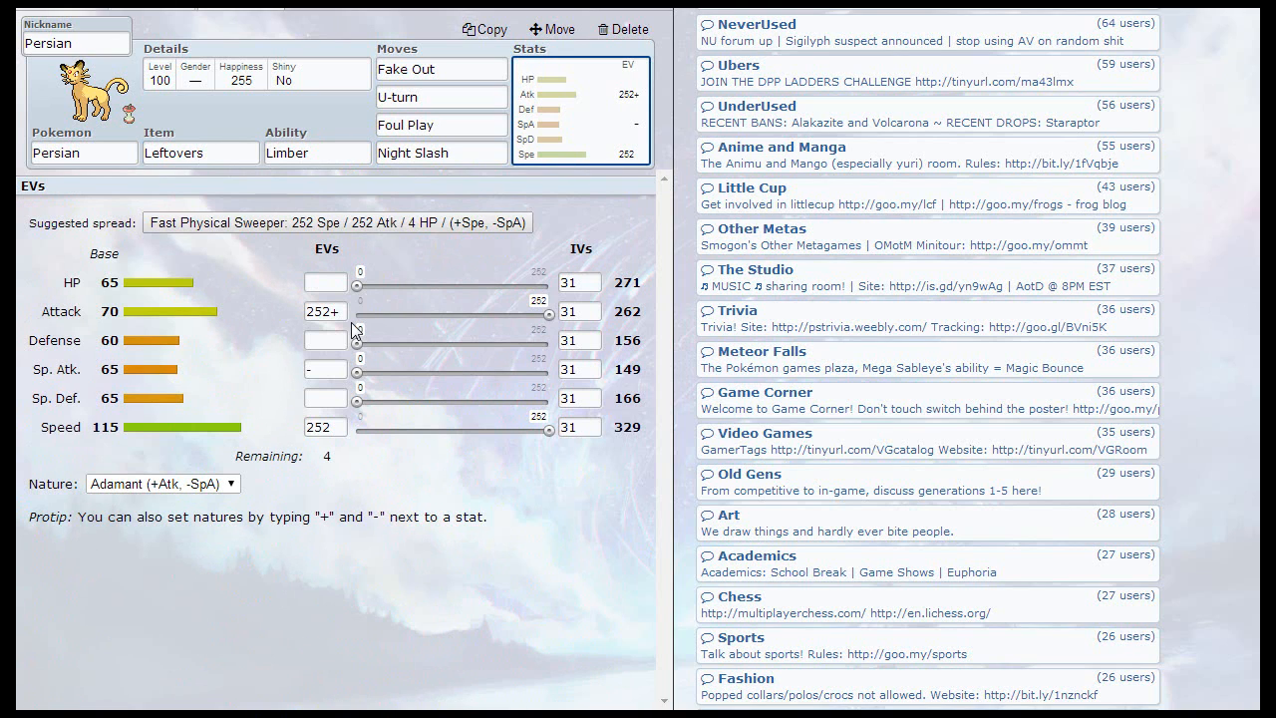
mouse_move(442, 361)
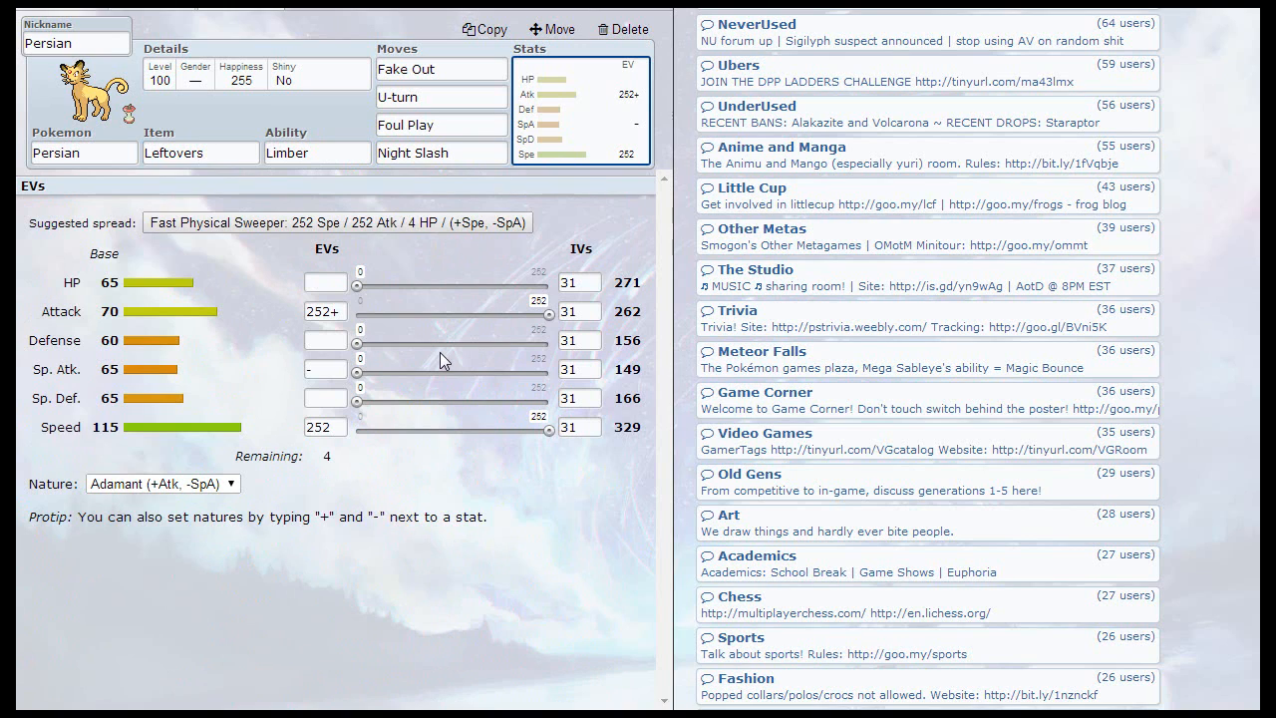
mouse_move(546, 454)
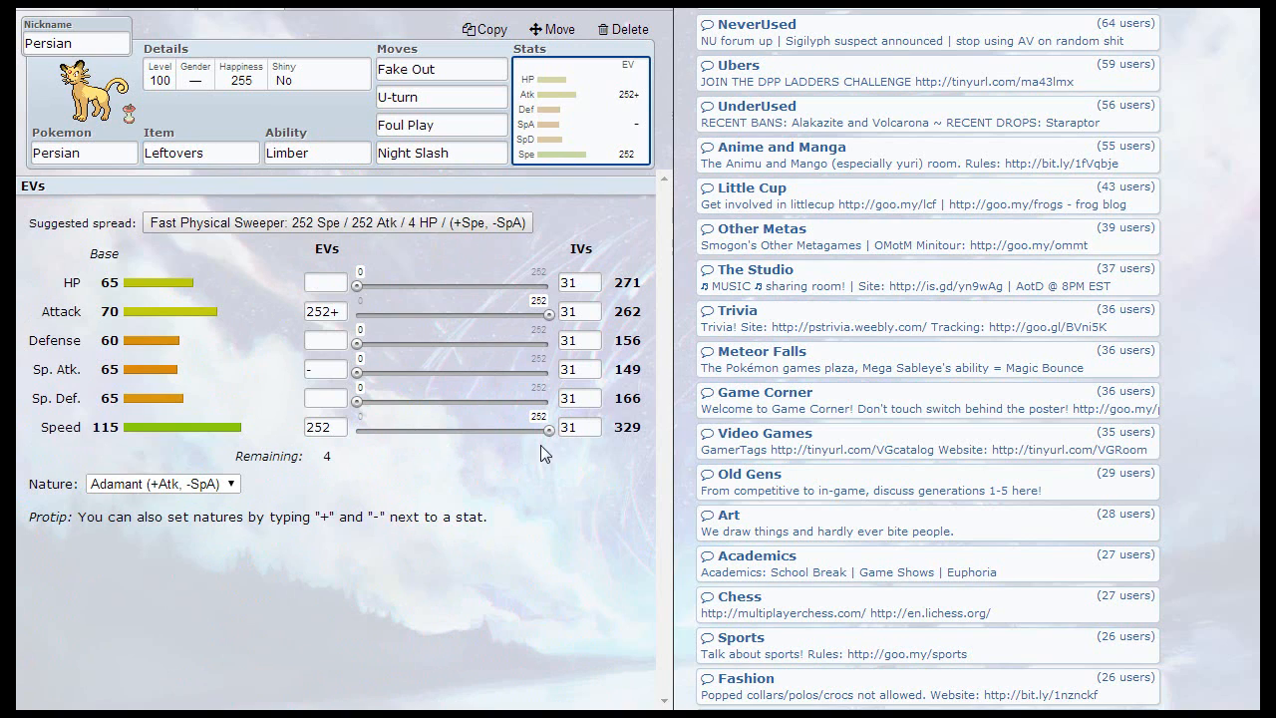
mouse_move(468, 334)
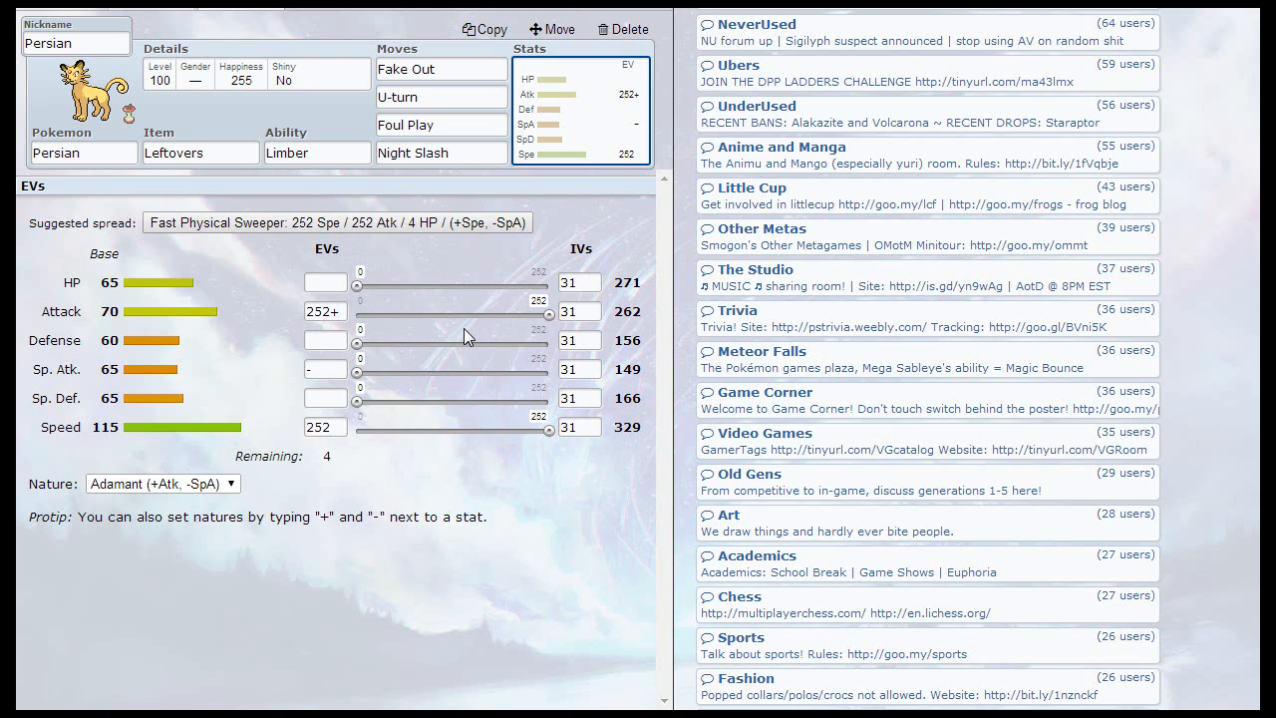
click(439, 68)
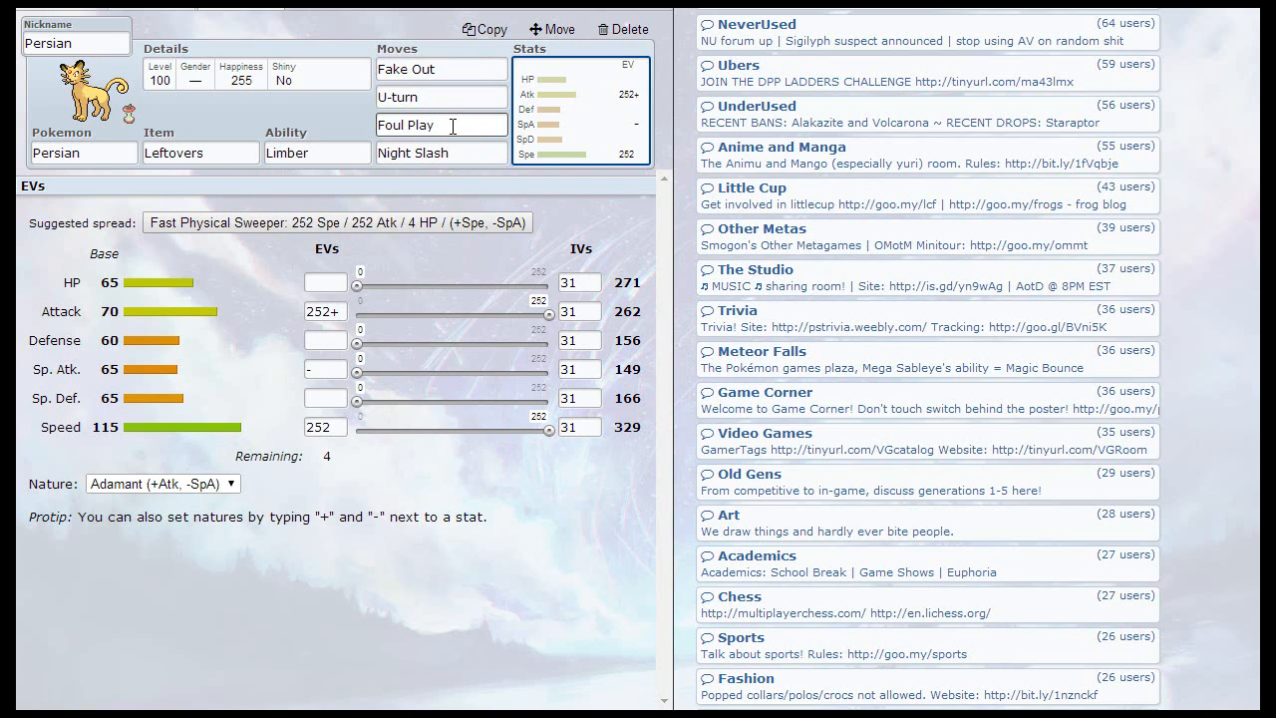
mouse_move(486, 215)
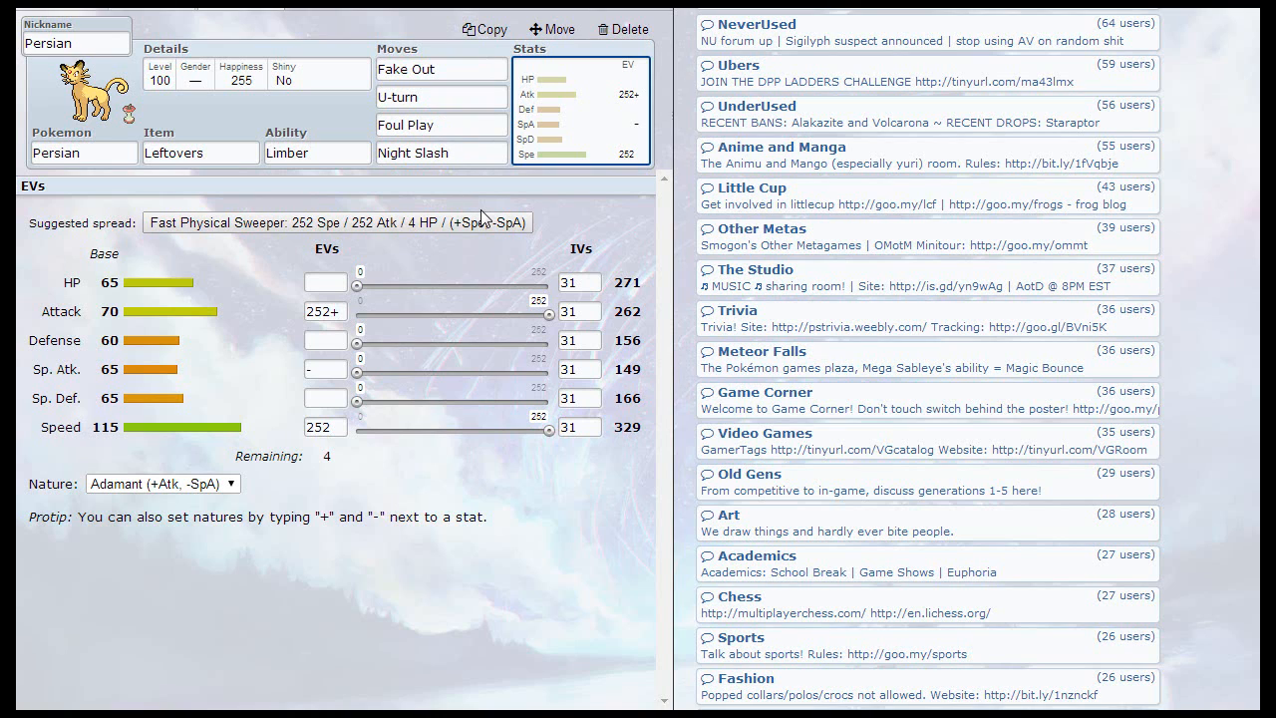
mouse_move(510, 530)
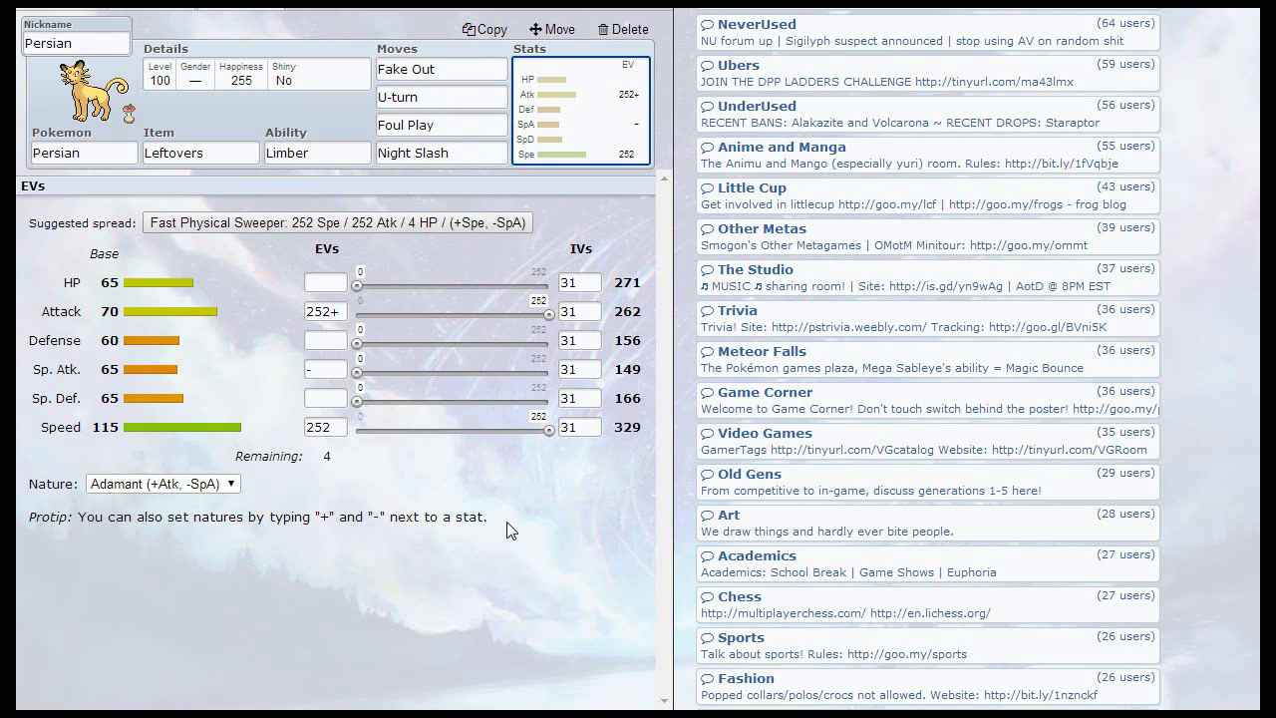